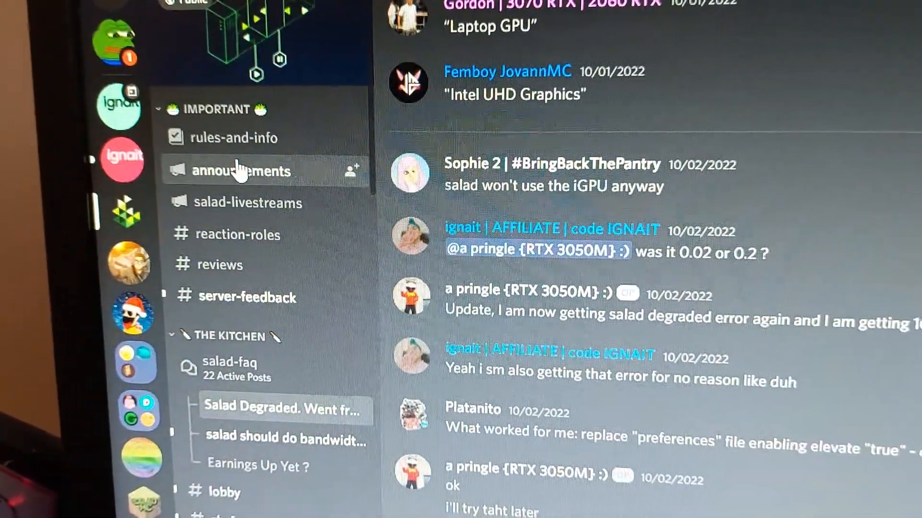
Read through the New Container Workload Testing post in the Salad #announcements channel.
{"action": "left_click", "coordinate": [243, 171]}
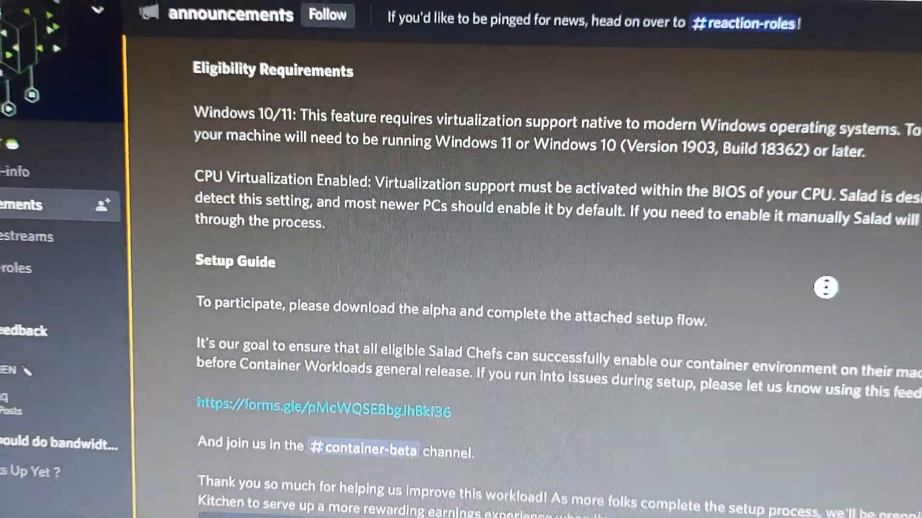
{"action": "scroll", "scroll_direction": "down", "scroll_amount": 3}
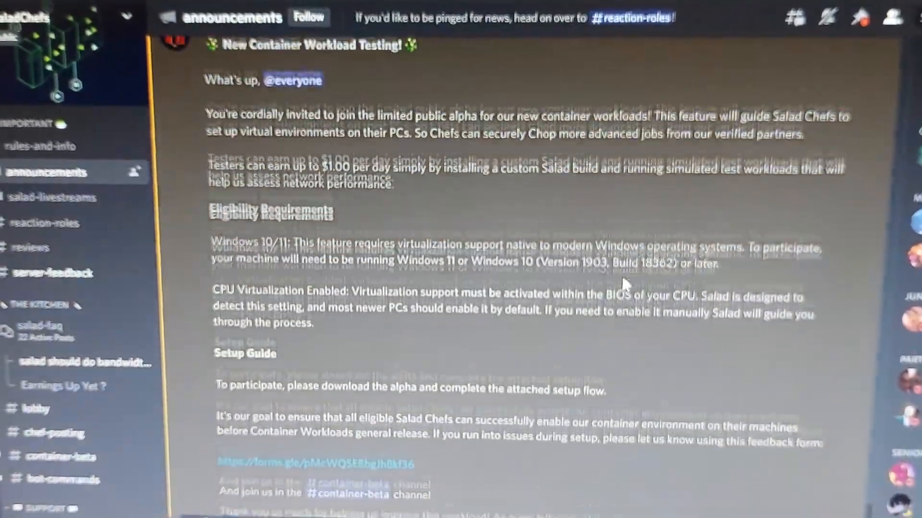
{"action": "scroll", "scroll_direction": "down", "scroll_amount": 3}
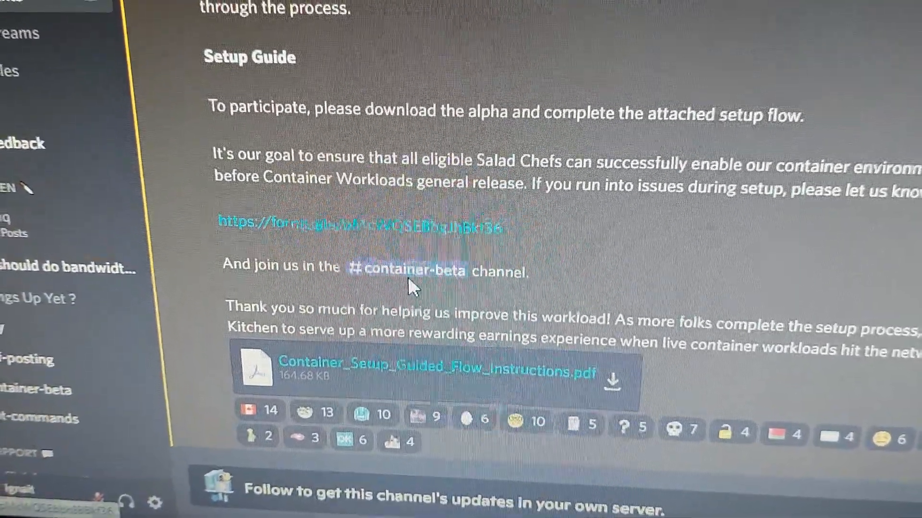
{"action": "scroll", "scroll_direction": "down", "scroll_amount": 3}
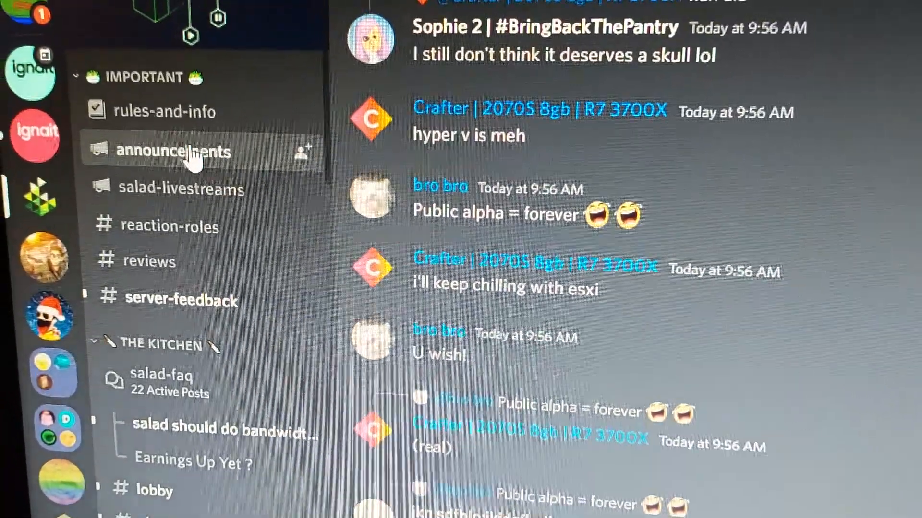
{"action": "left_click", "coordinate": [174, 151]}
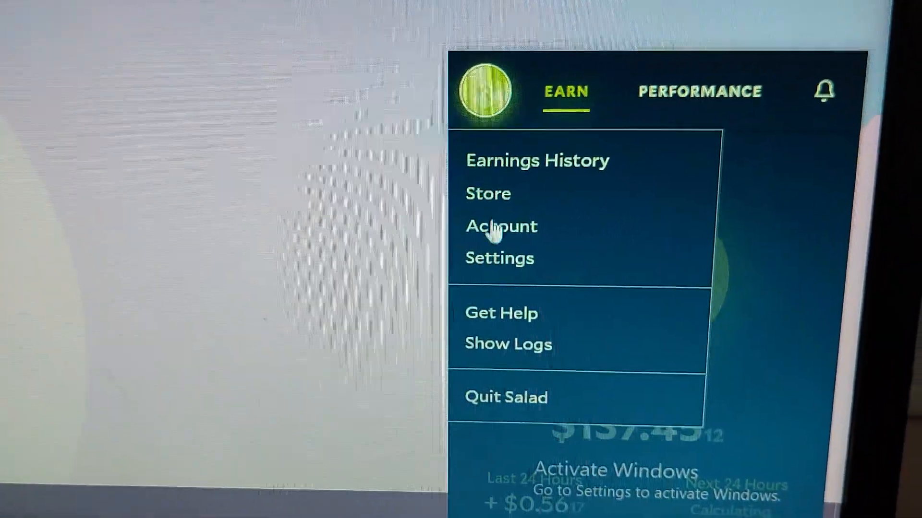
View Salad's Settings page showing Container Environment enabled with a Disable option.
{"action": "left_click", "coordinate": [498, 258]}
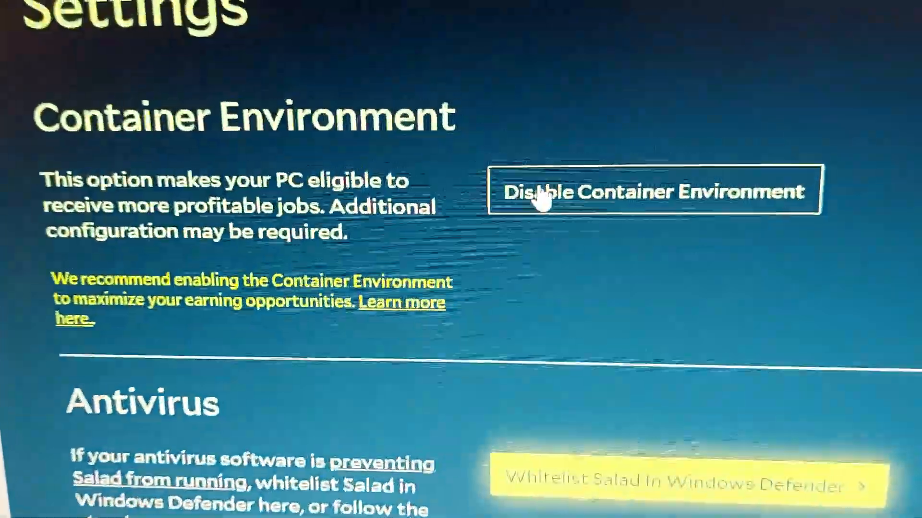